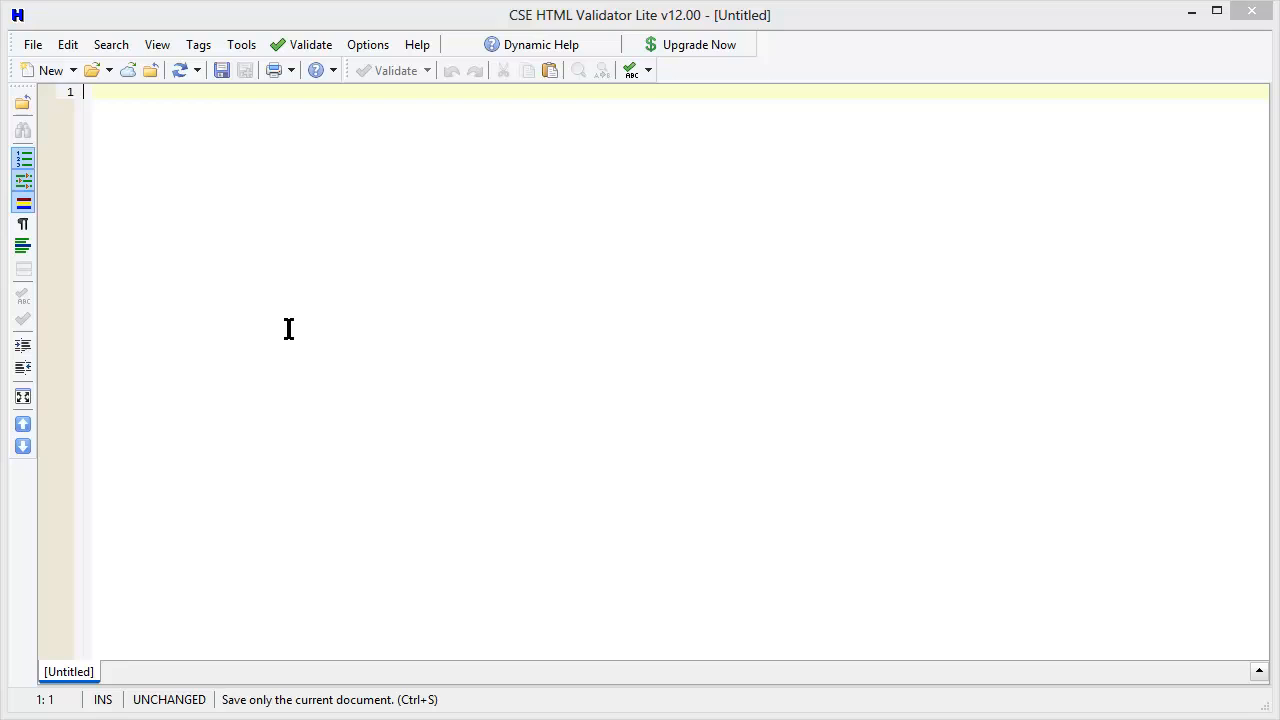
Bring up the File menu to begin opening an HTML document from disk.
left_click(32, 44)
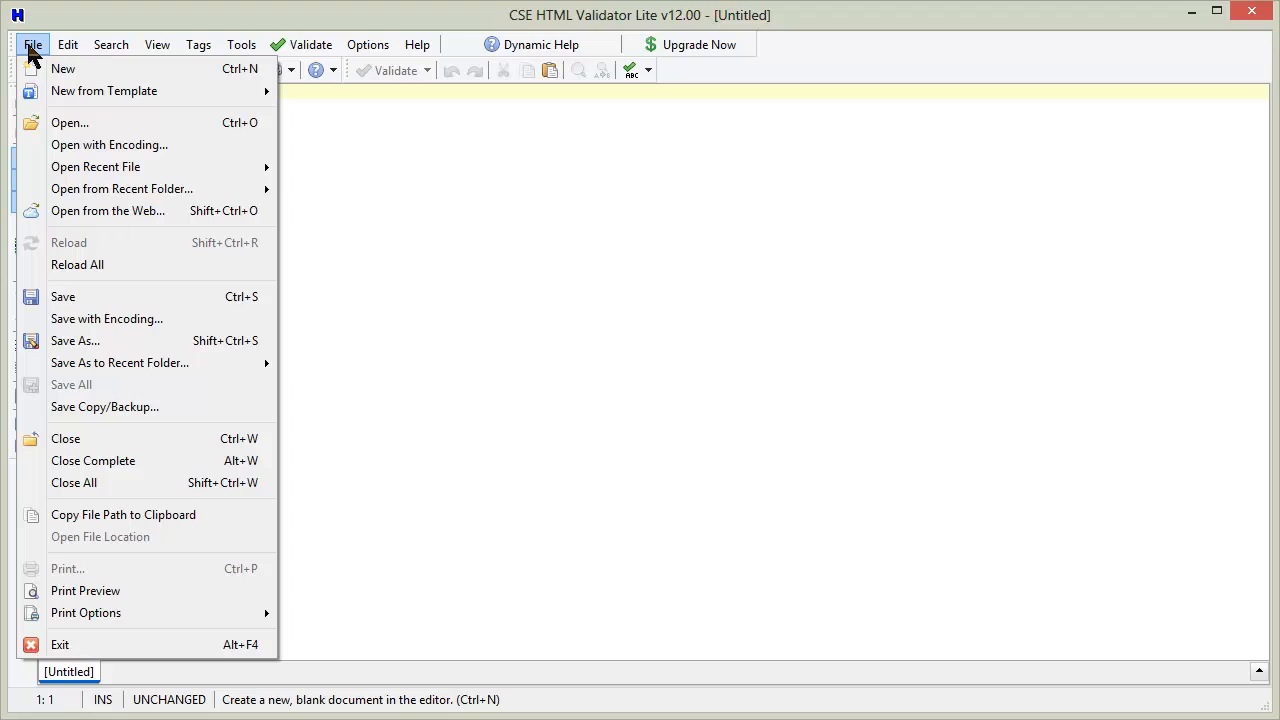
mouse_move(70, 122)
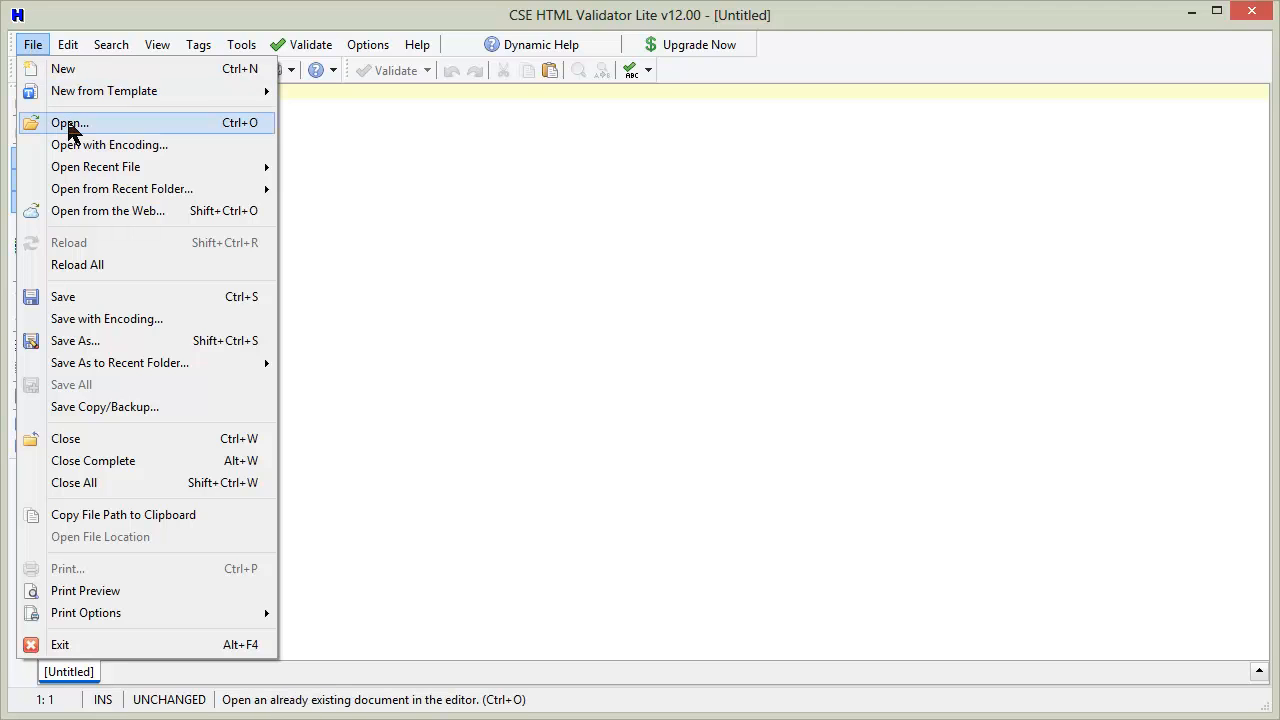
Open test1.html from disk and validate it, getting 3 errors and 2 comments.
left_click(68, 122)
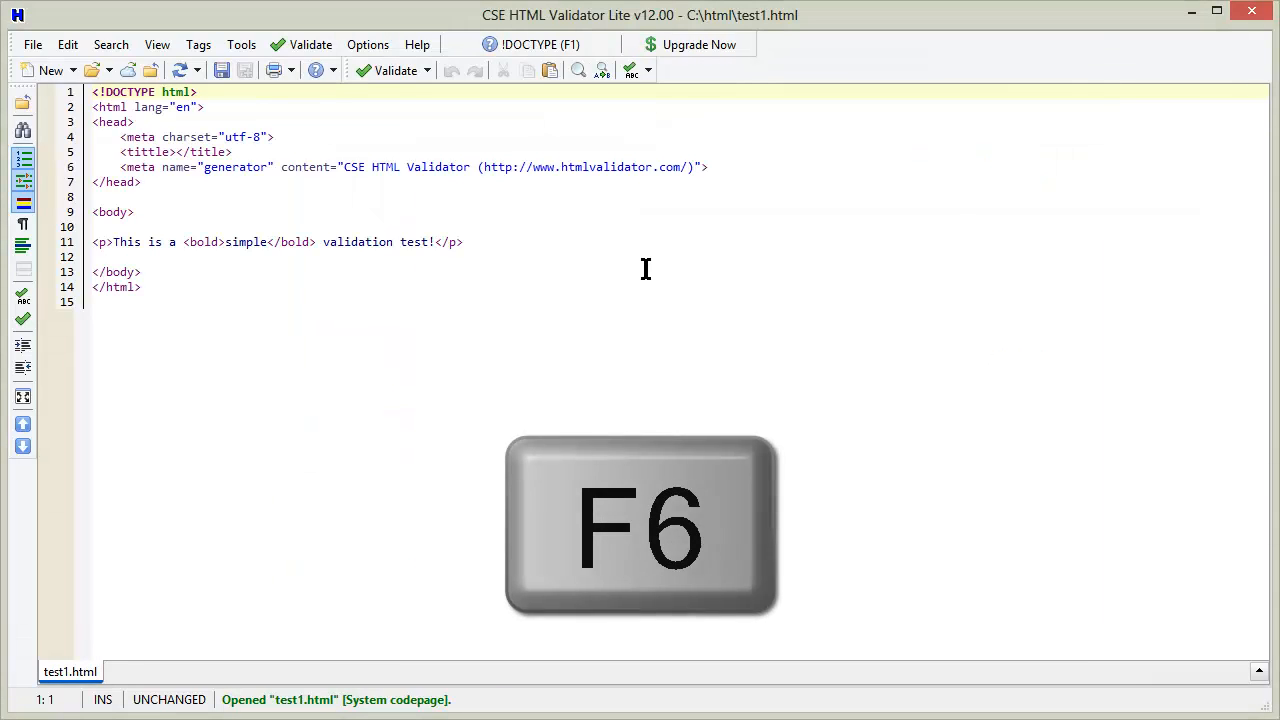
key("F6")
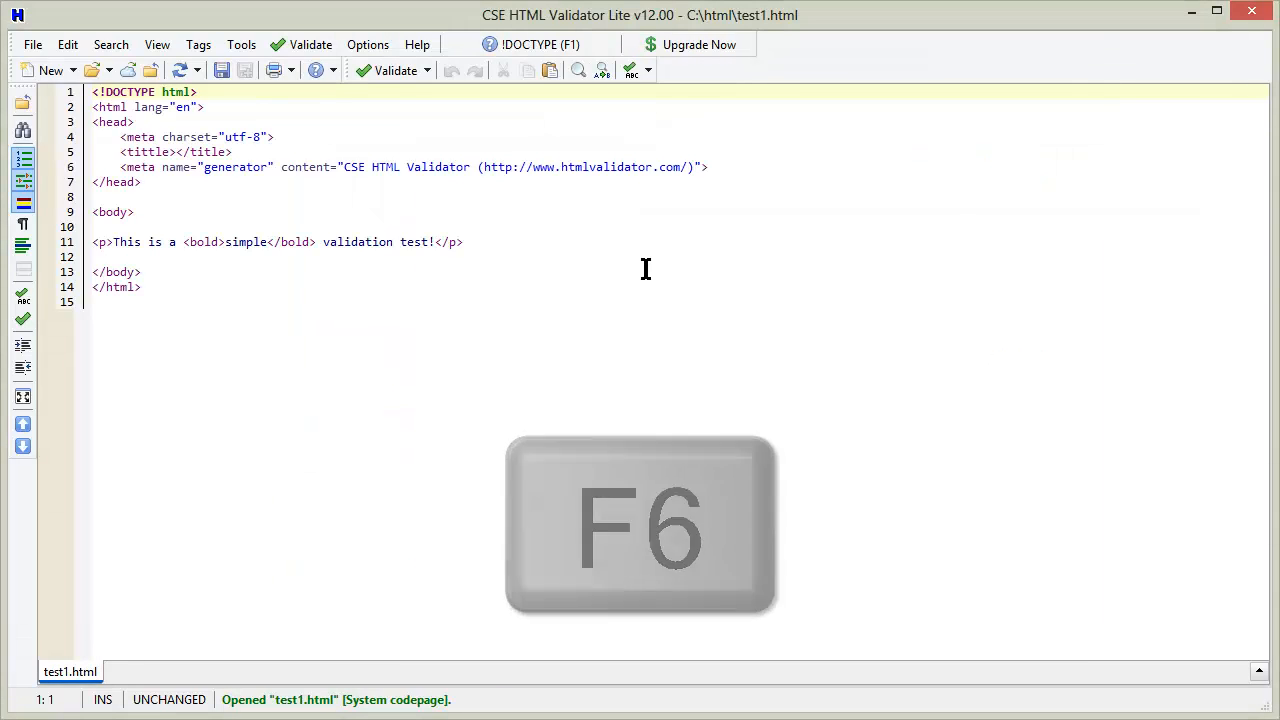
key("f6")
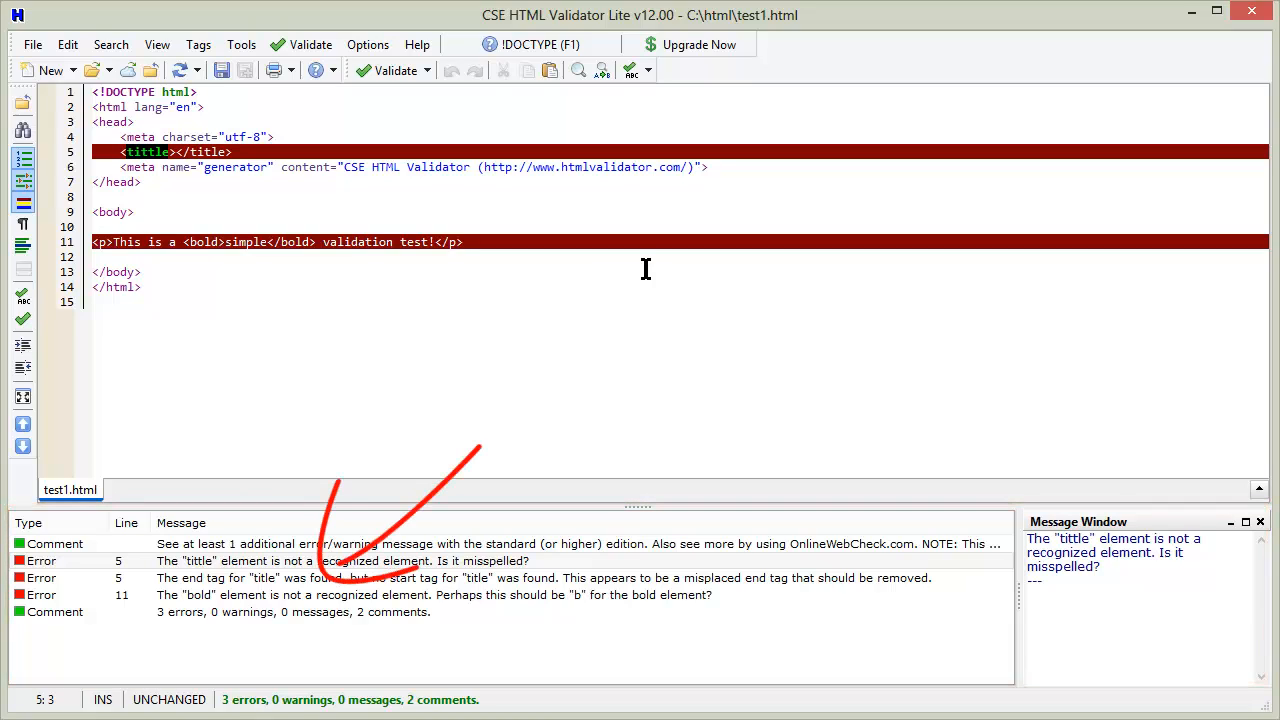
Fix the tittle element on line 5 and bold on line 11, then revalidate with no errors.
left_click(250, 560)
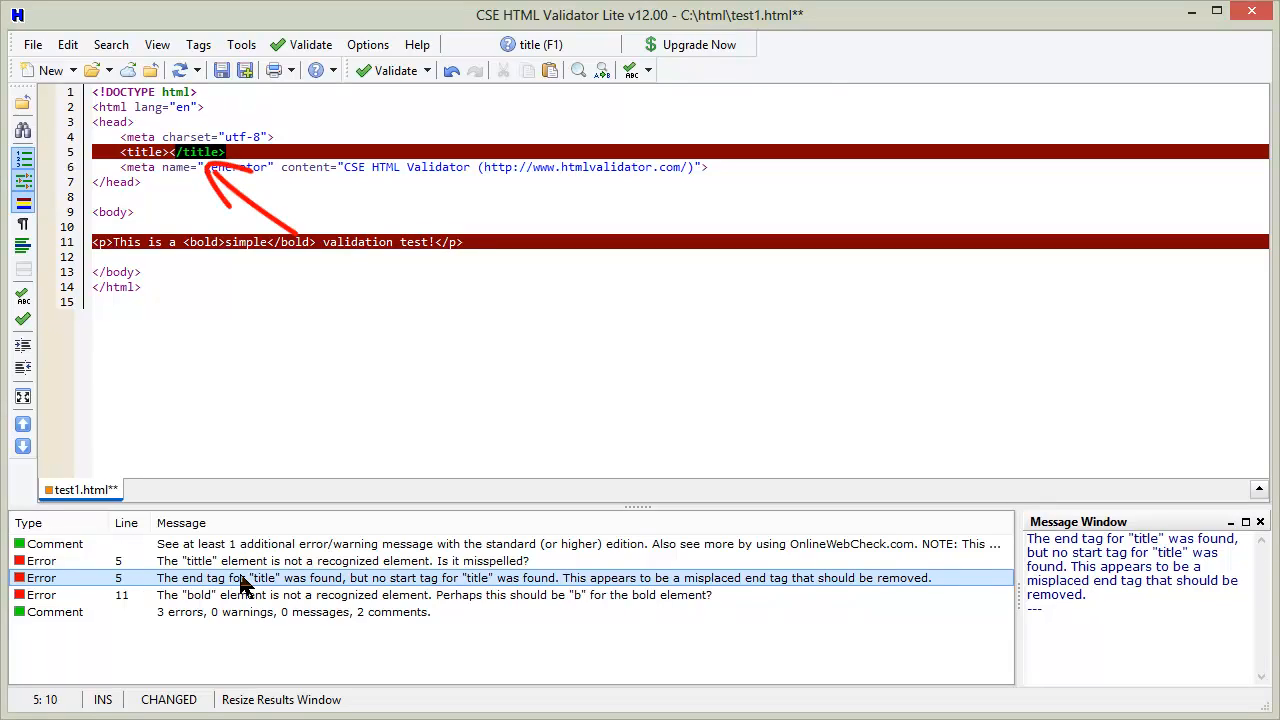
left_click(400, 594)
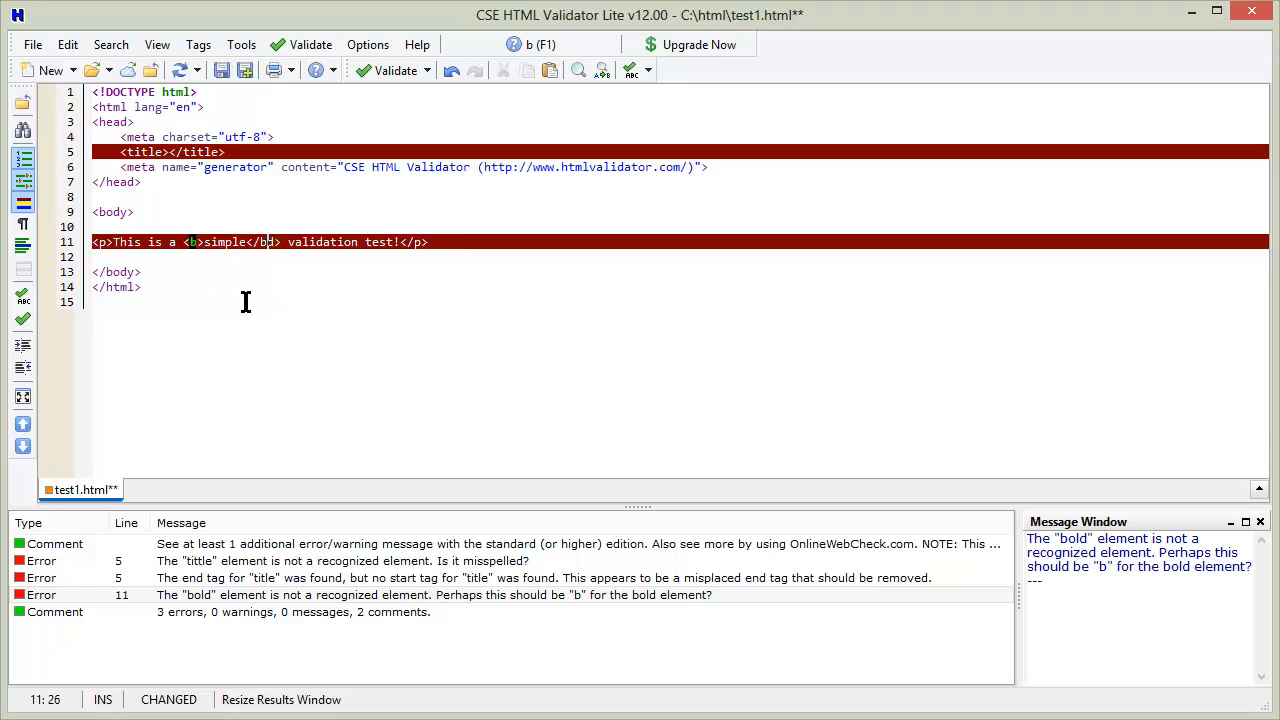
key("F6")
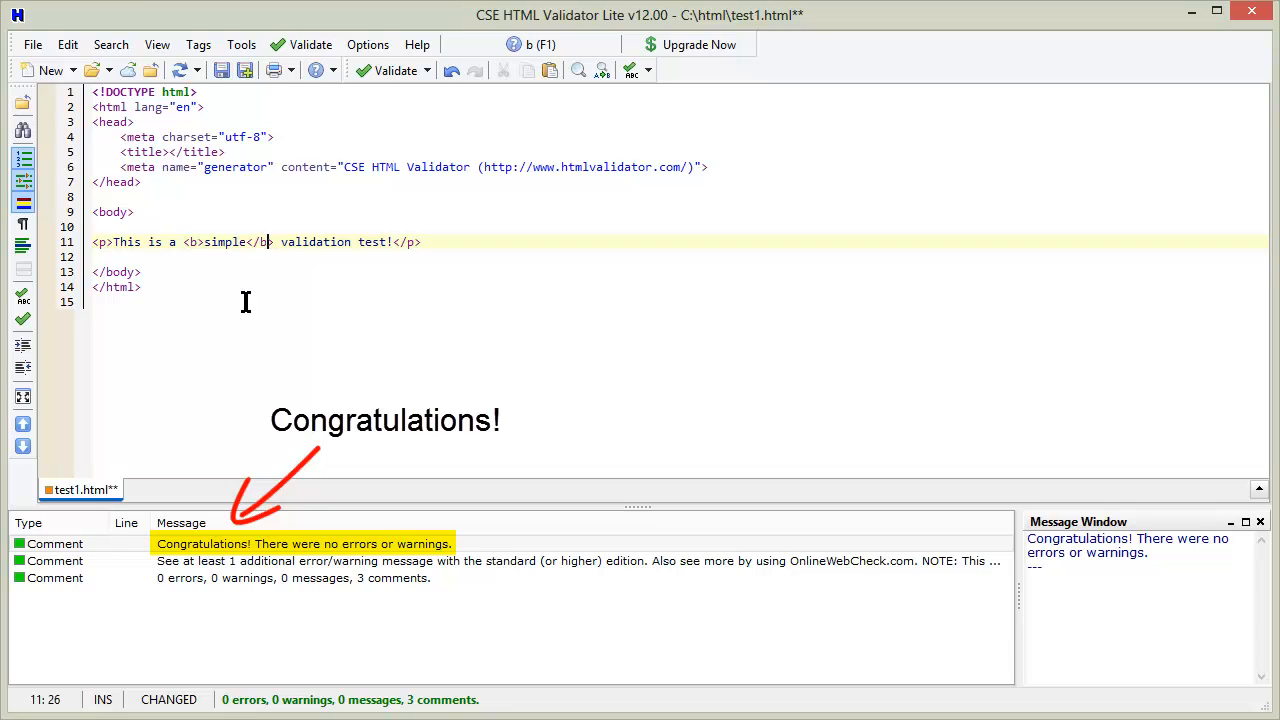
key("ctrl+s")
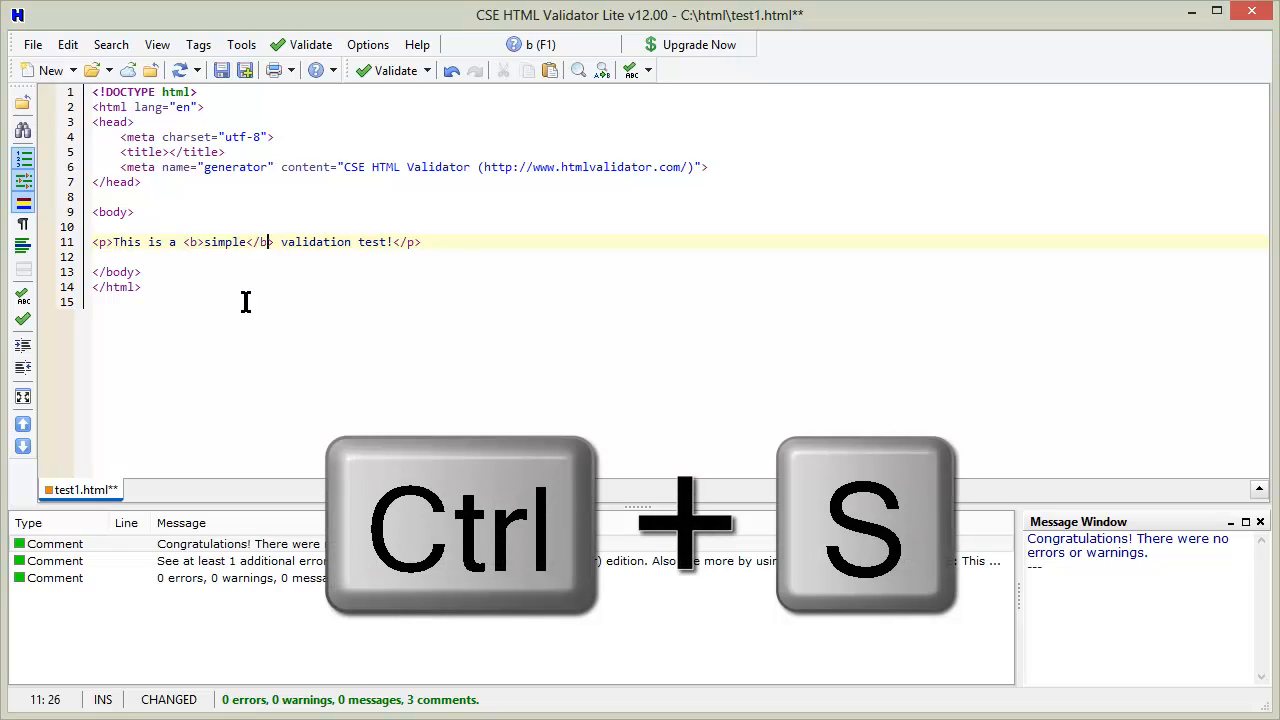
key("ctrl+s")
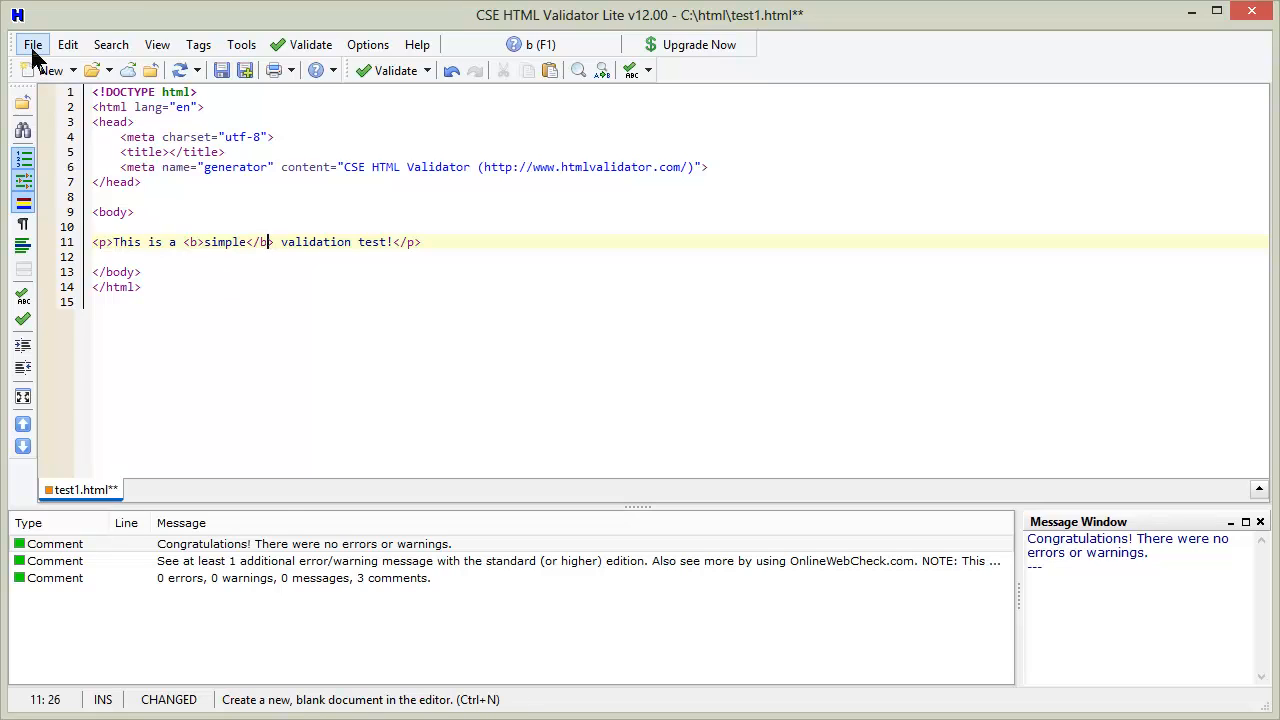
left_click(32, 44)
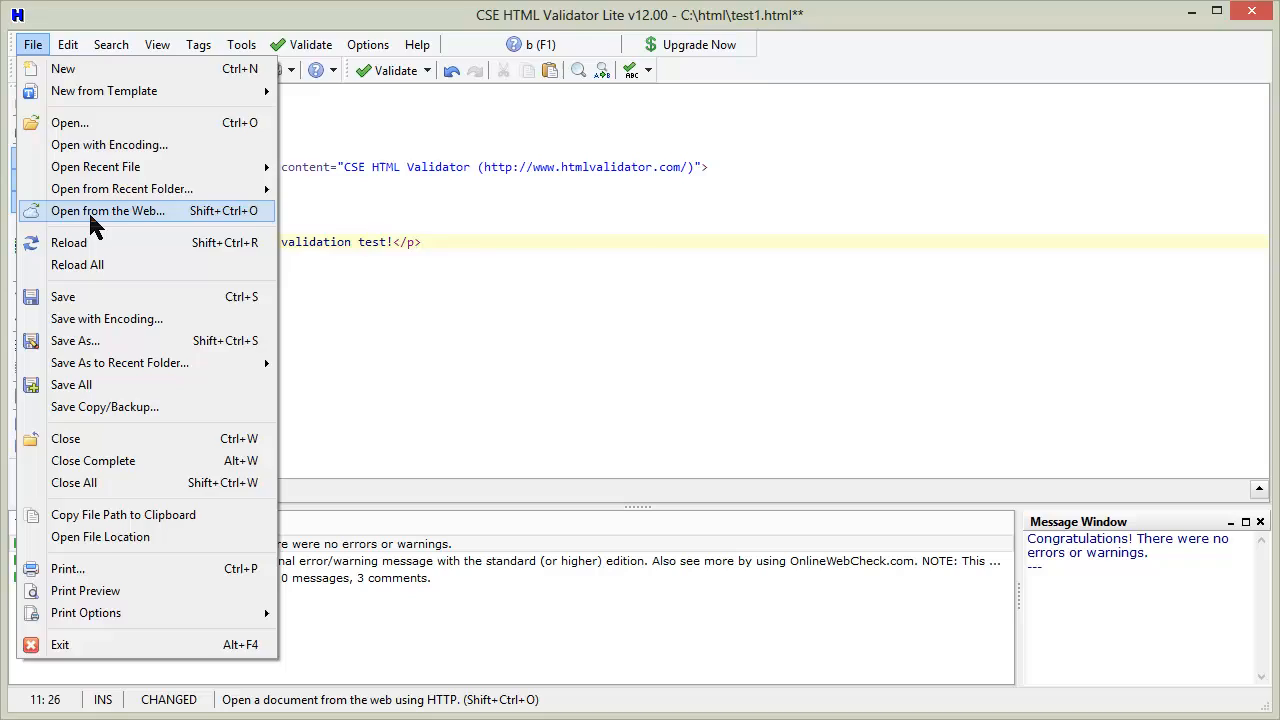
left_click(108, 210)
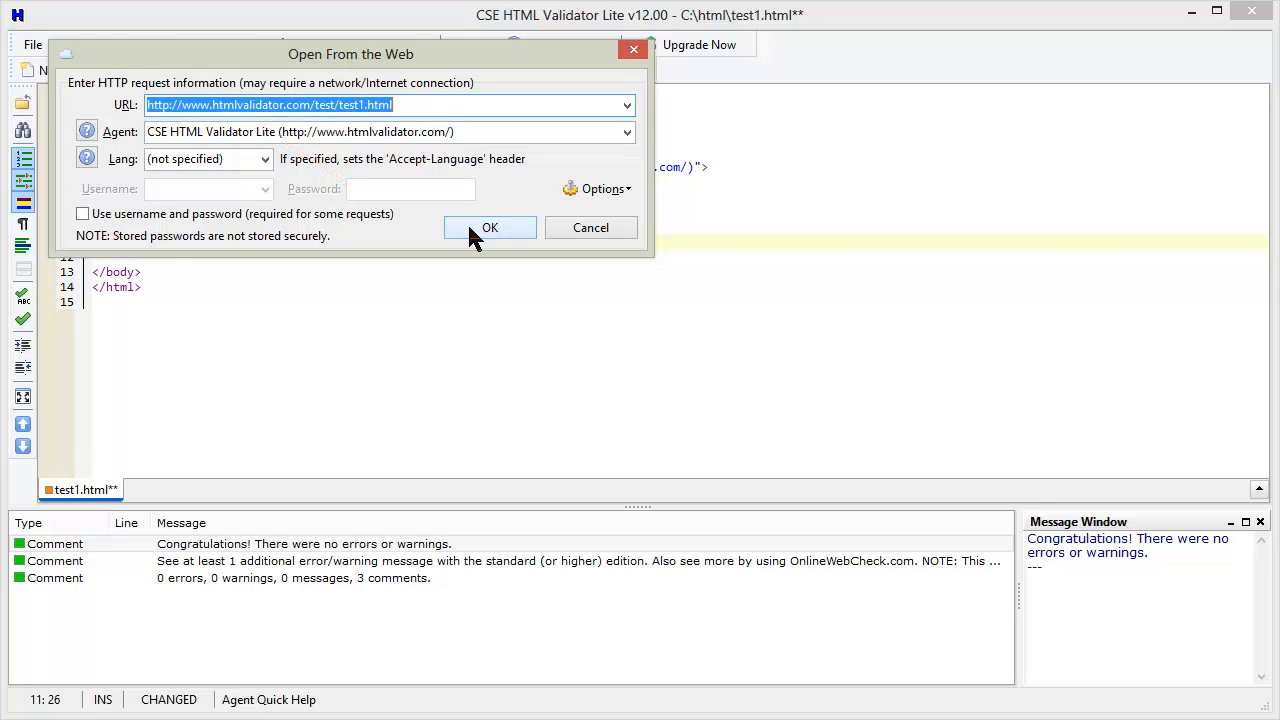
left_click(490, 228)
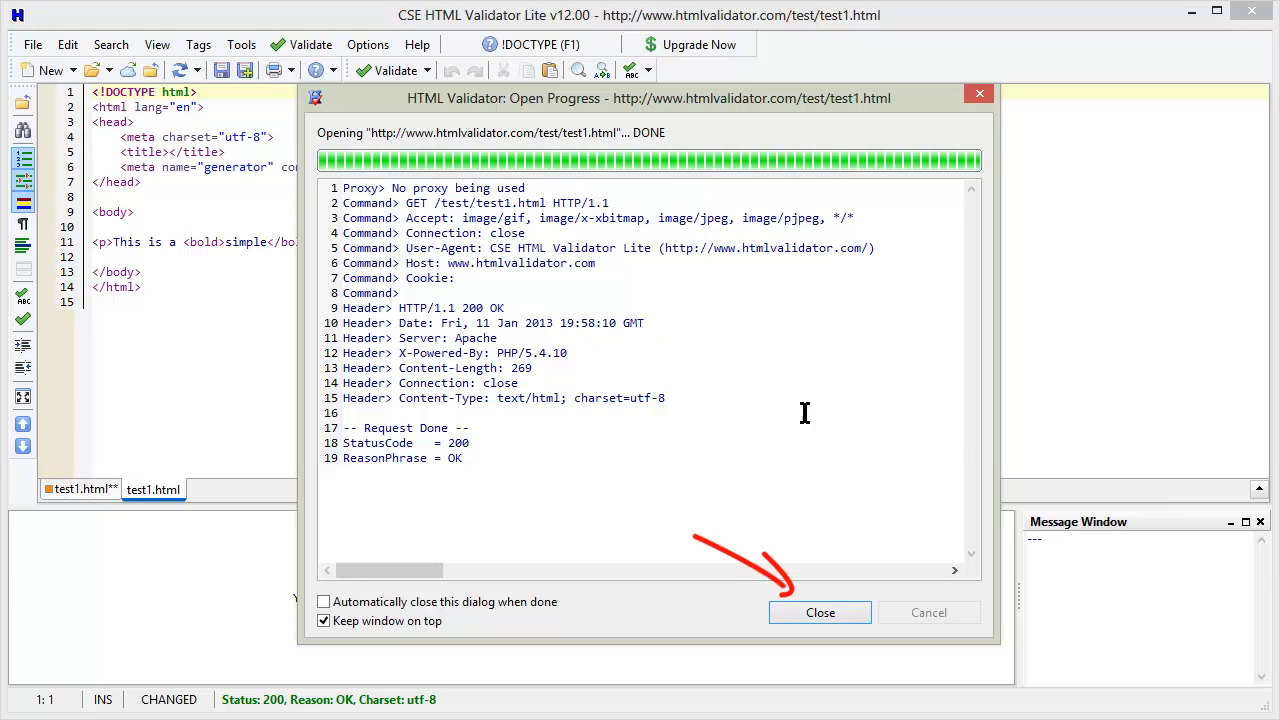
mouse_move(820, 612)
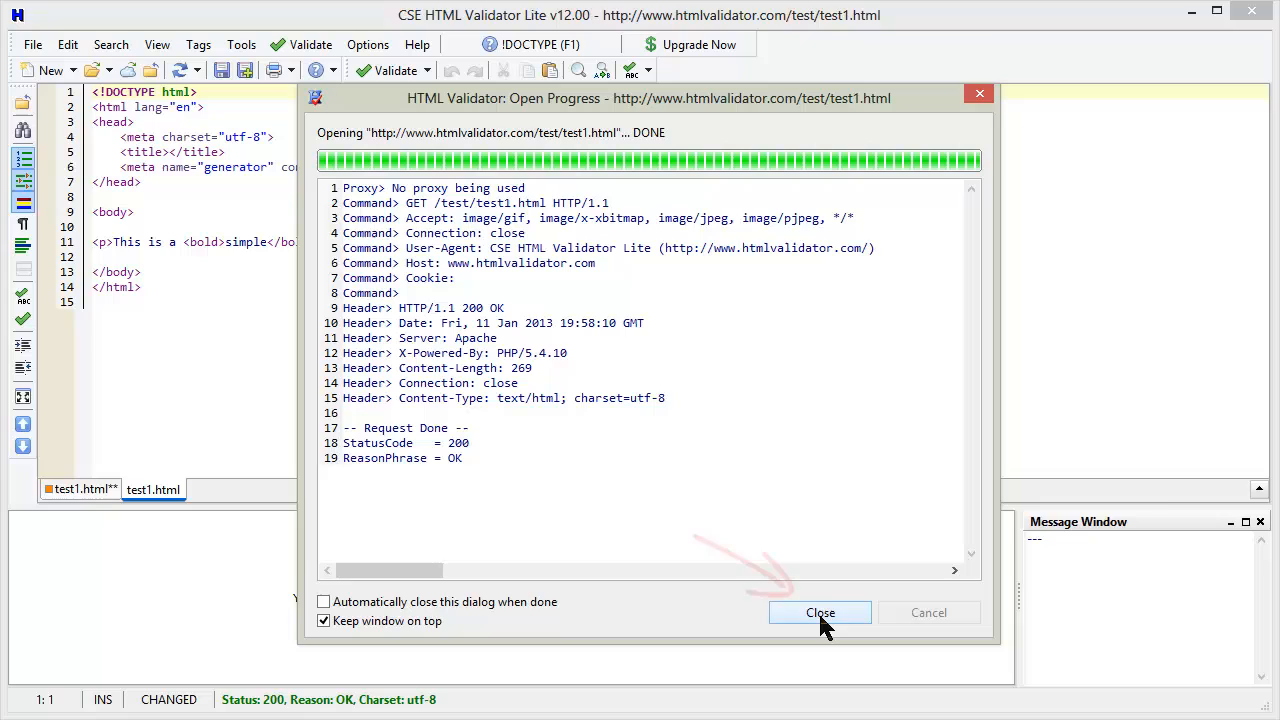
Dismiss the progress report and validate the web copy, getting 1 bold element error.
left_click(820, 612)
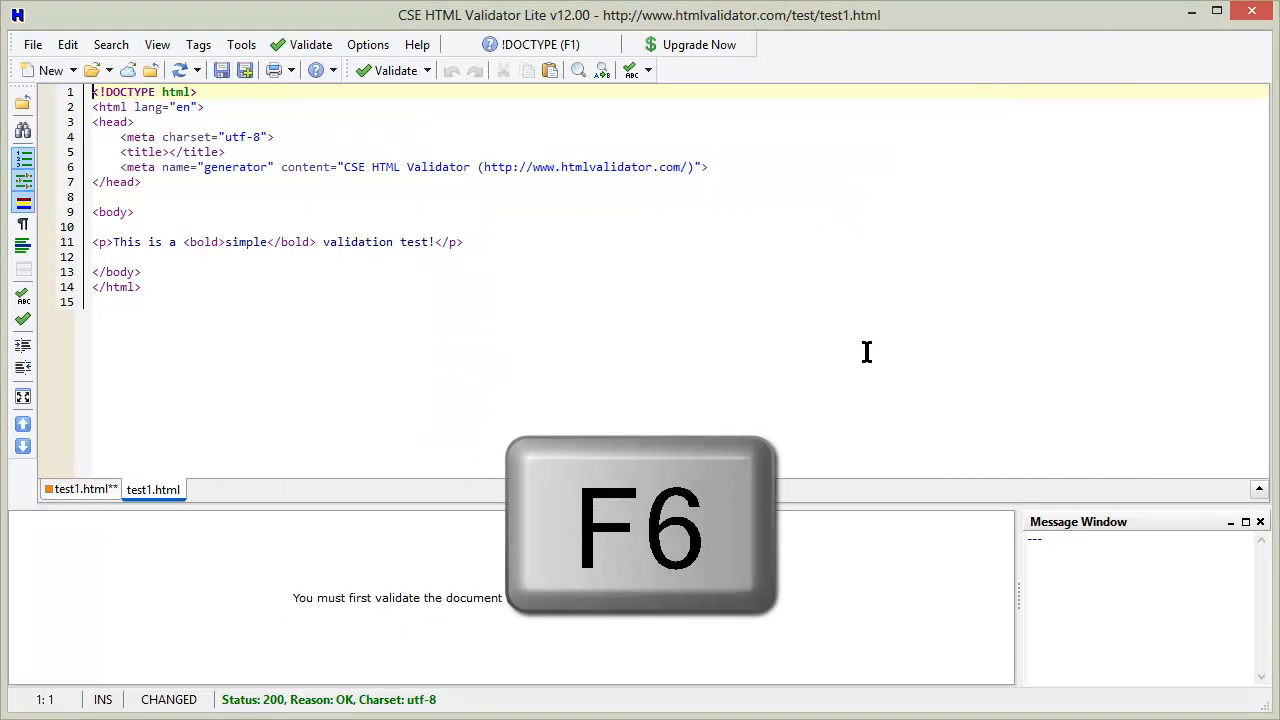
key("f6")
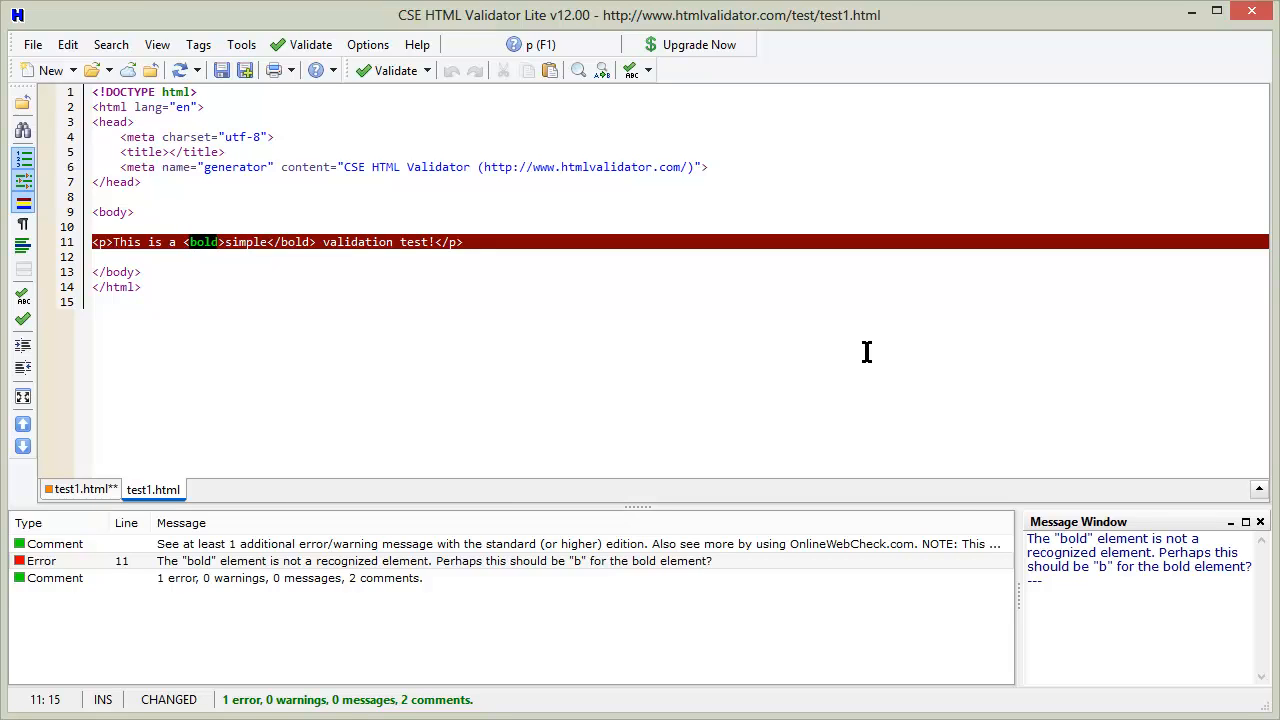
Close the web copy, then close local test1.html, prompting to save changes.
key("ctrl+w")
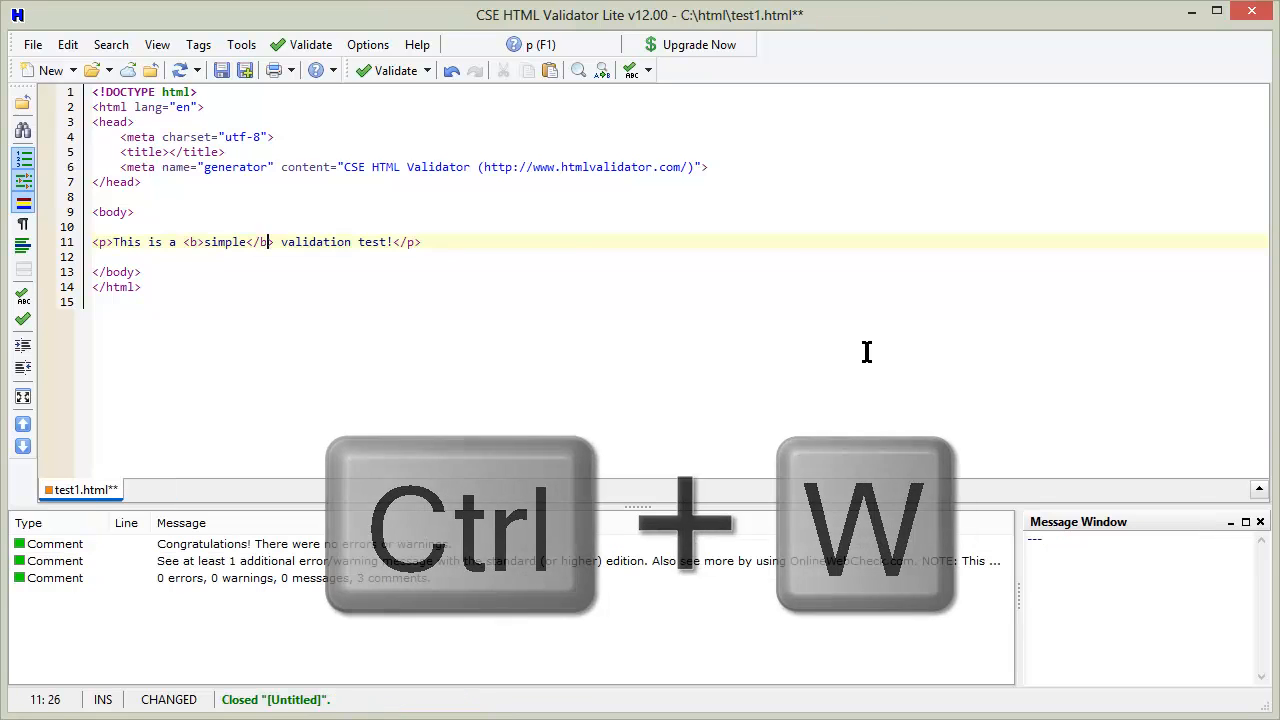
key("ctrl+w")
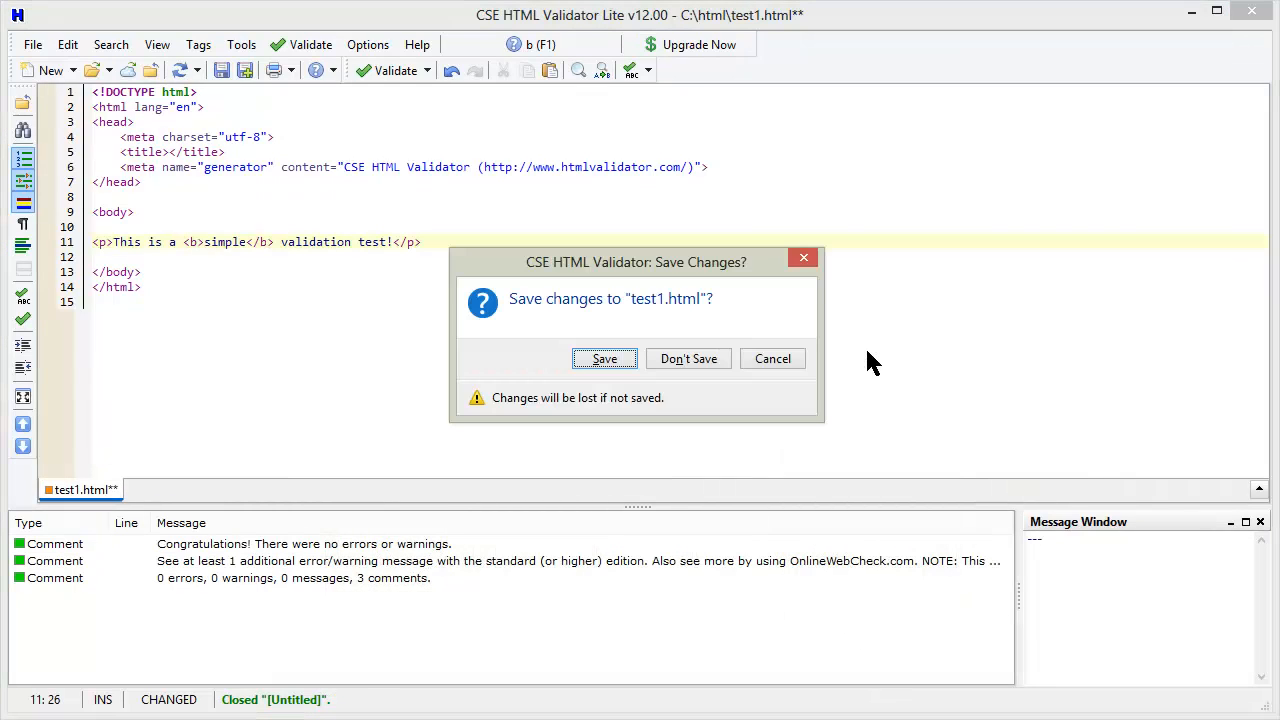
mouse_move(640, 270)
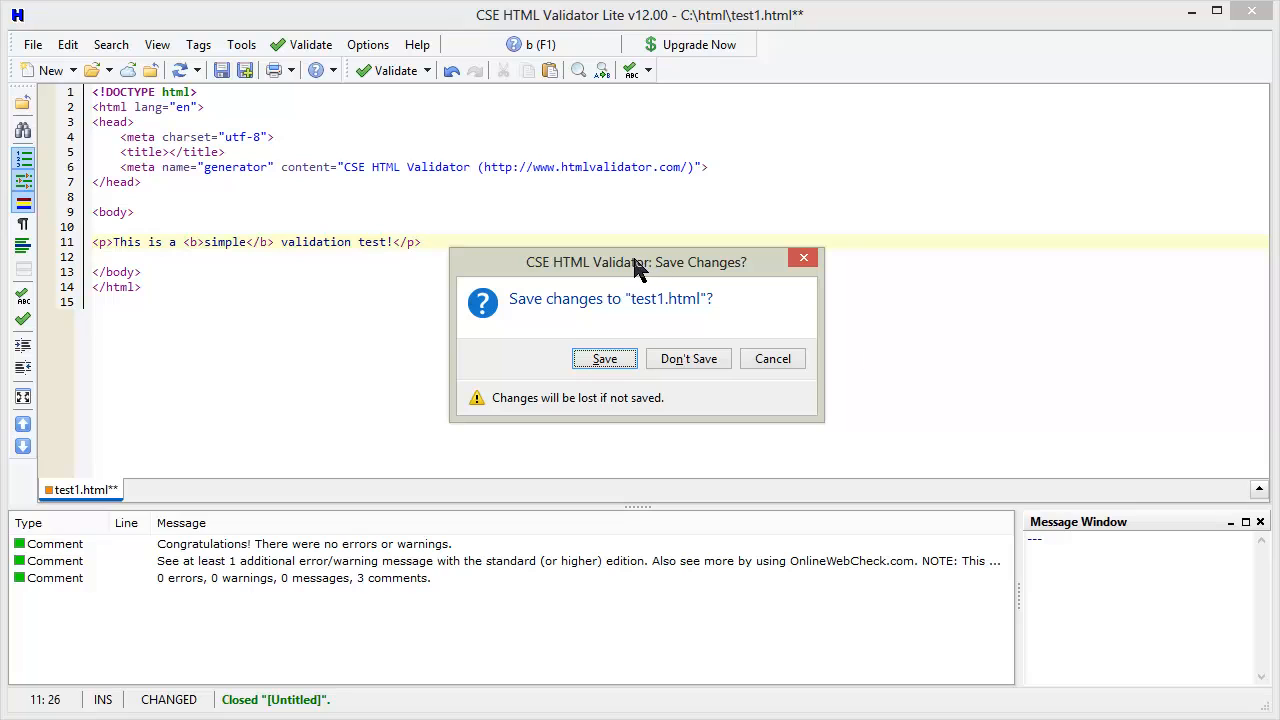